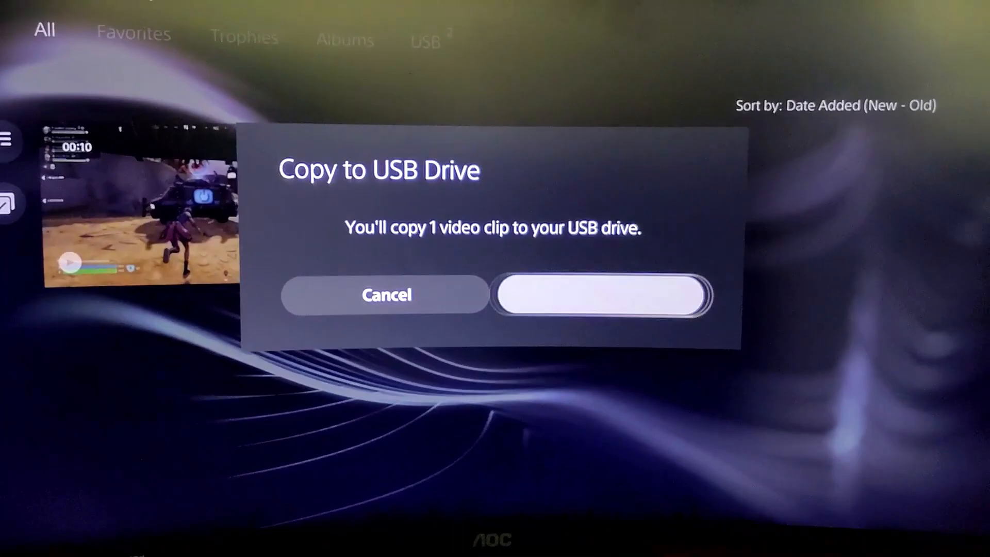
Confirm copying the gameplay video clip to the USB drive.
{"action": "left_click", "coordinate": [602, 299]}
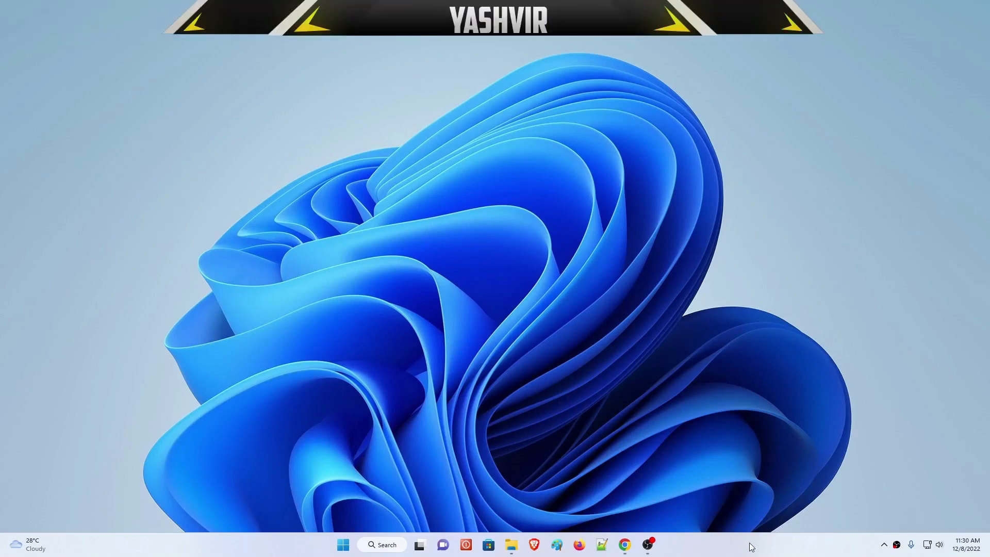
Open the WEBM to MP4 converter and upload clip 2 from the Fortnite folder.
{"action": "left_click", "coordinate": [624, 543]}
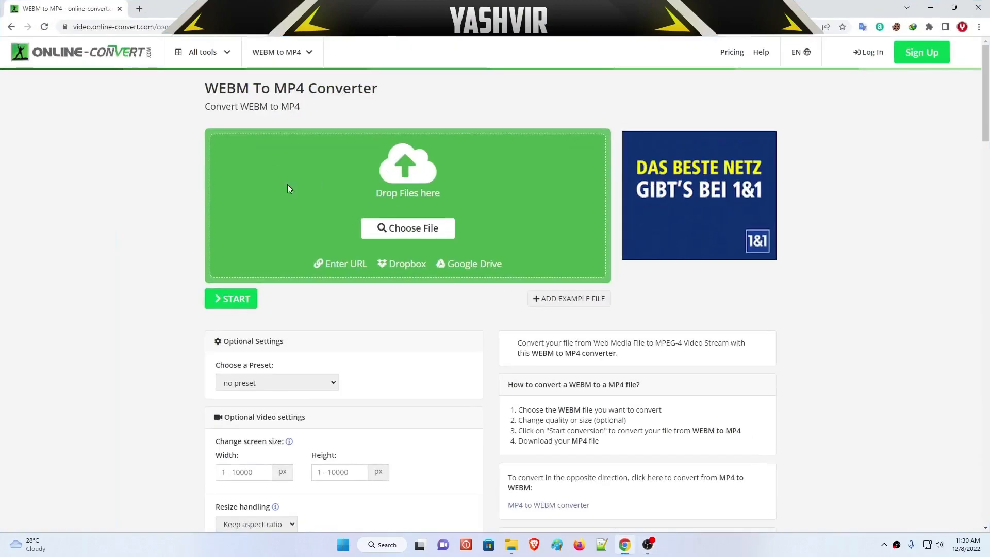
{"action": "mouse_move", "coordinate": [109, 114]}
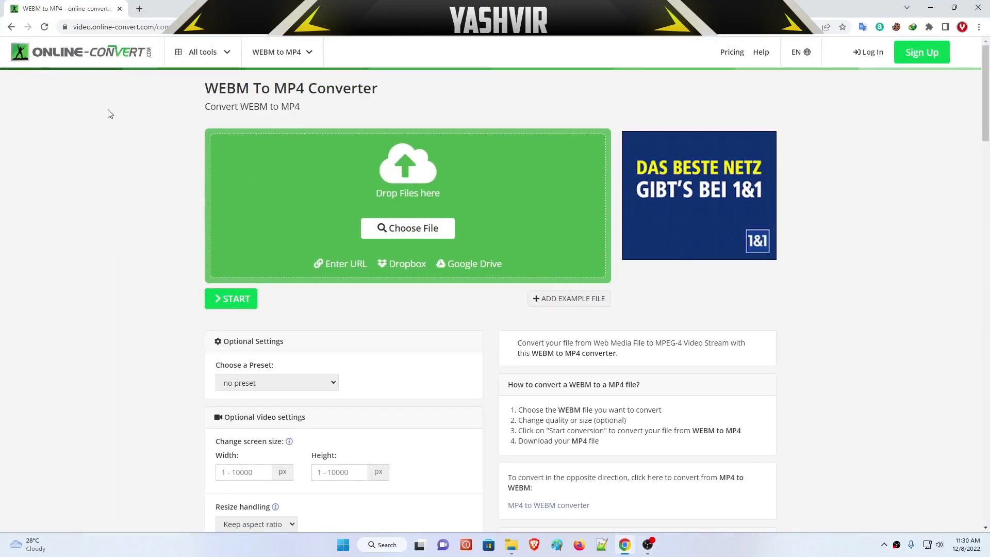
{"action": "mouse_move", "coordinate": [158, 195]}
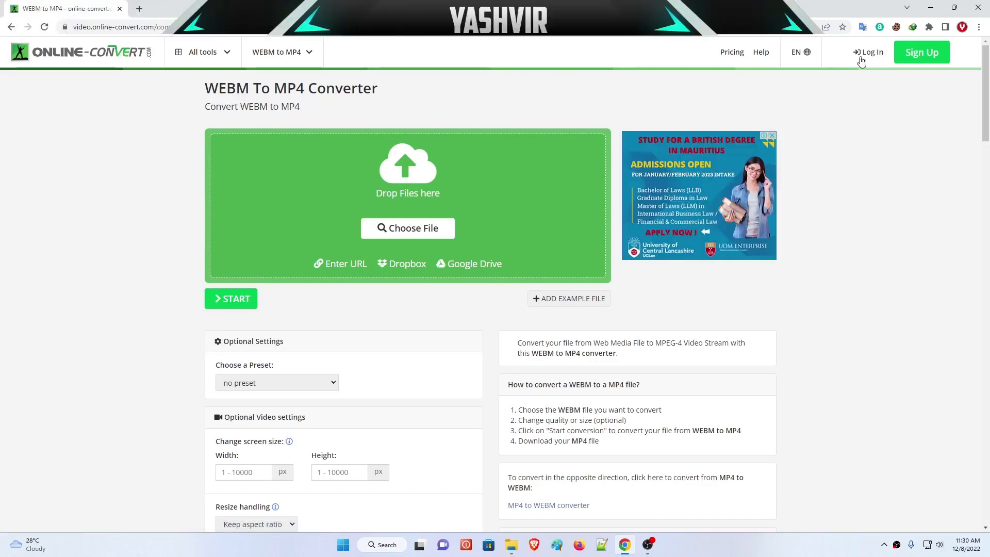
{"action": "mouse_move", "coordinate": [364, 228]}
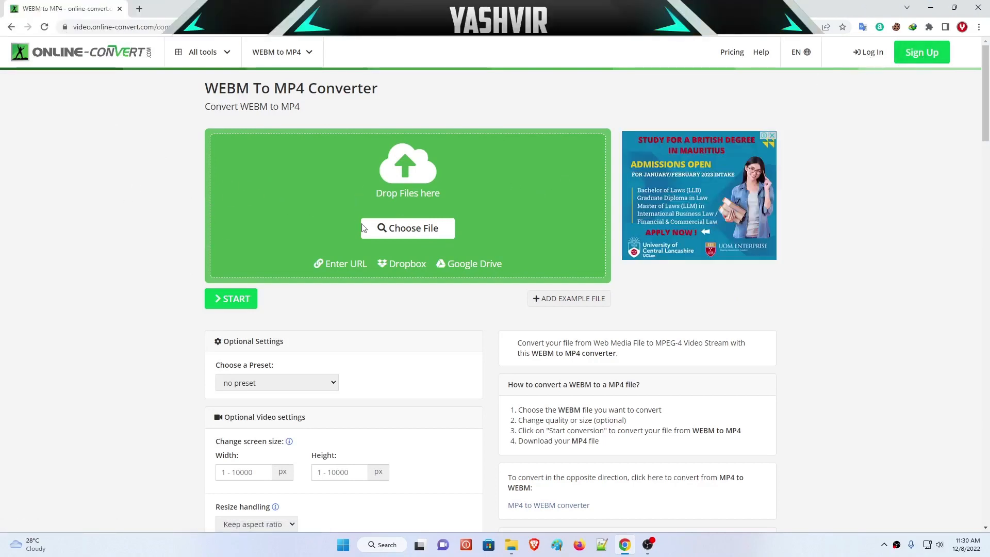
{"action": "mouse_move", "coordinate": [417, 234]}
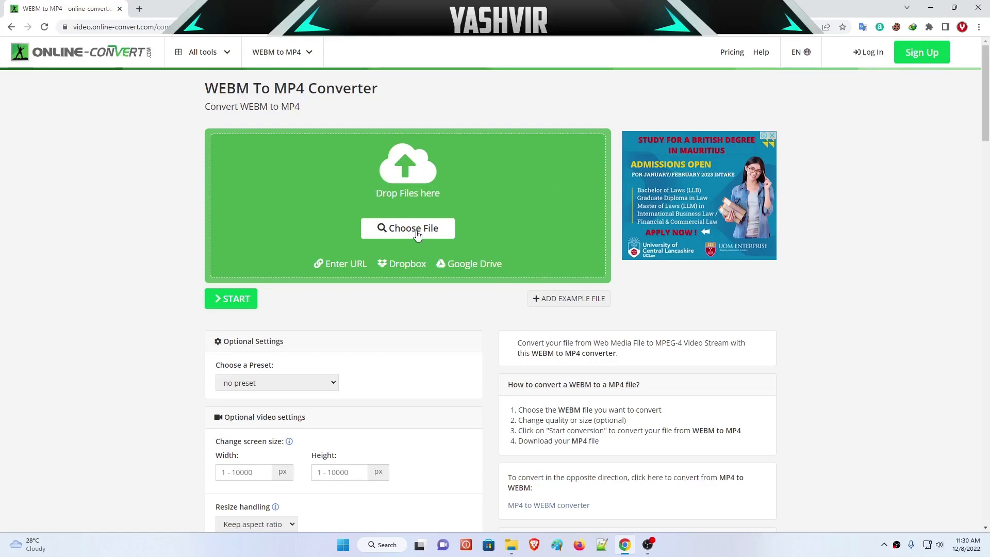
{"action": "left_click", "coordinate": [408, 228]}
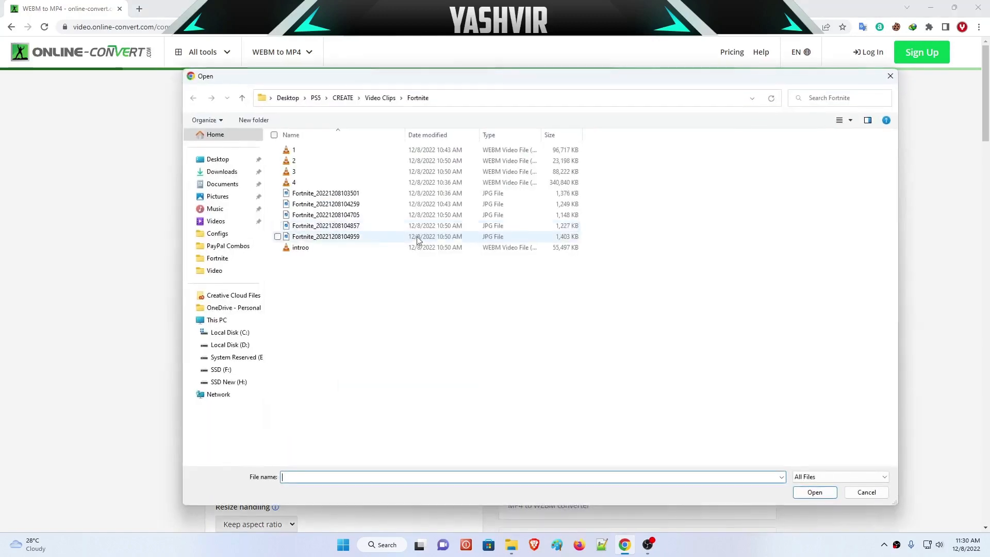
{"action": "left_click", "coordinate": [294, 160]}
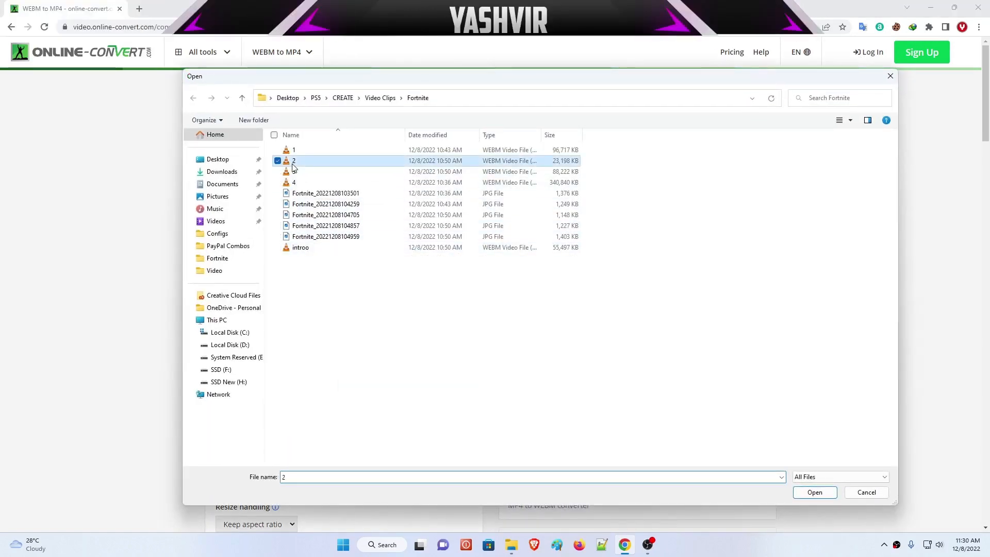
{"action": "left_click", "coordinate": [815, 492]}
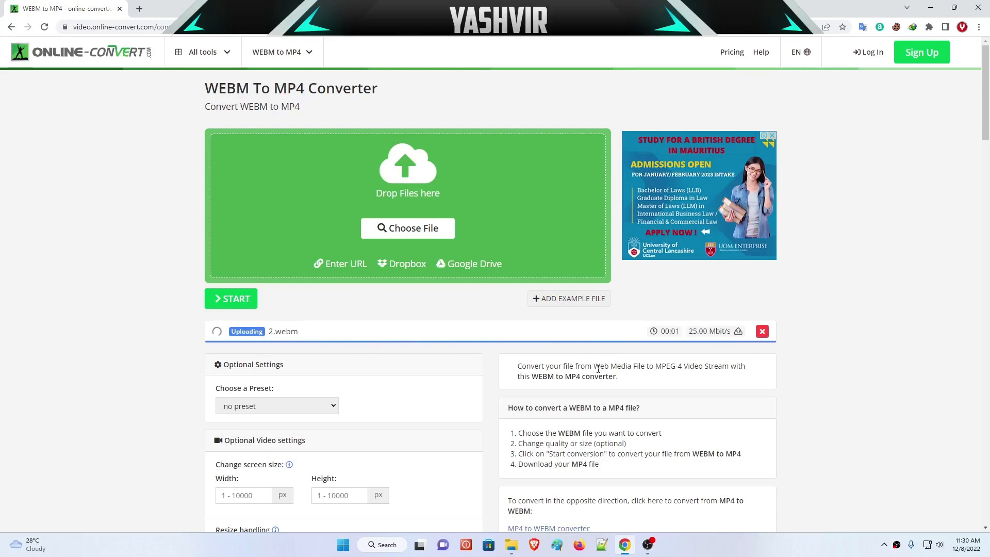
Bring up the conversion preset list below the uploaded 22.65 MB 2.webm.
{"action": "scroll", "scroll_direction": "down", "scroll_amount": 3}
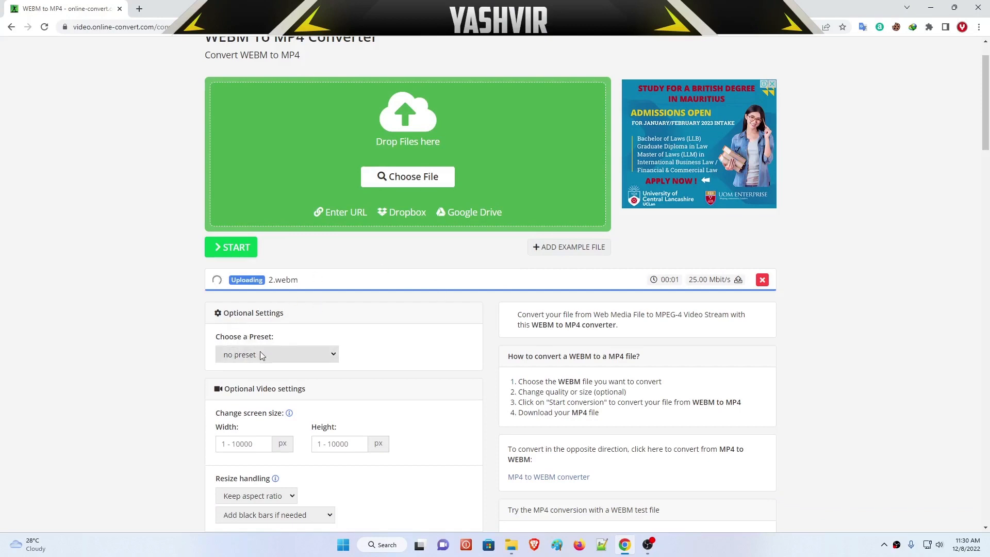
{"action": "left_click", "coordinate": [277, 354]}
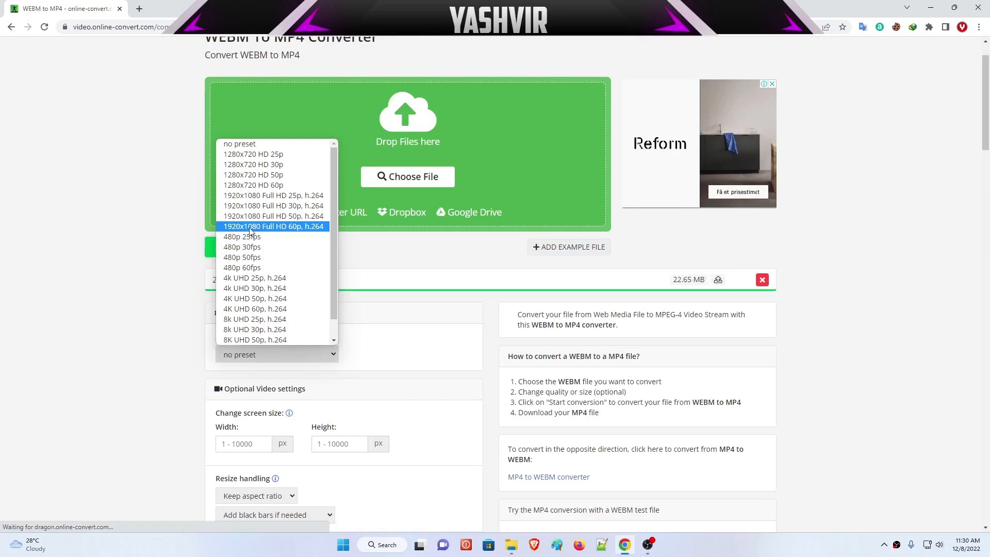
{"action": "mouse_move", "coordinate": [299, 230]}
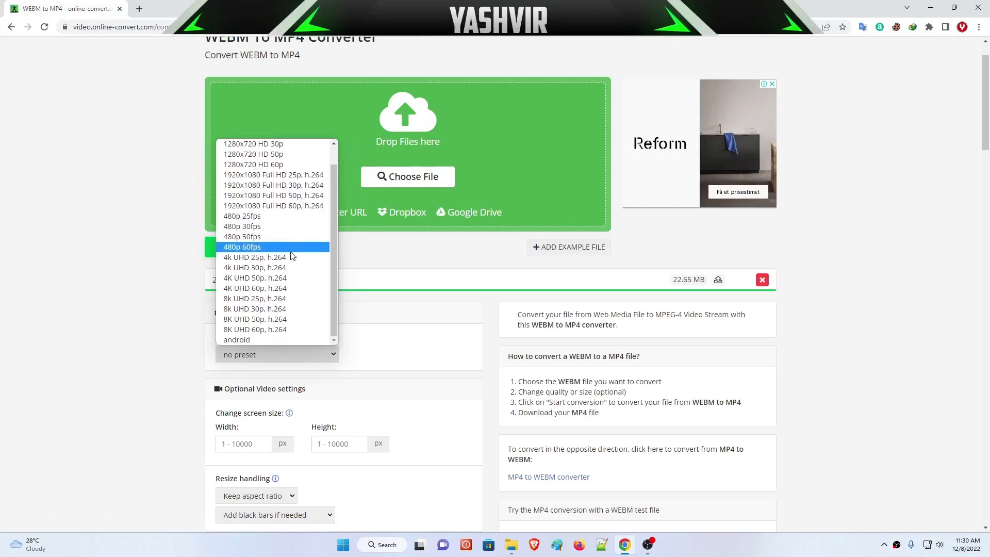
{"action": "mouse_move", "coordinate": [290, 216]}
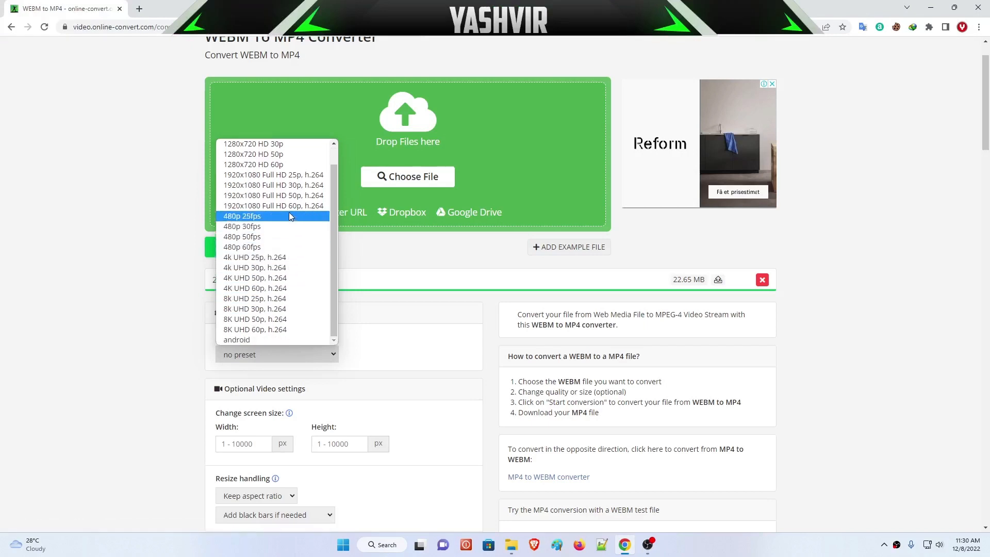
{"action": "mouse_move", "coordinate": [279, 247]}
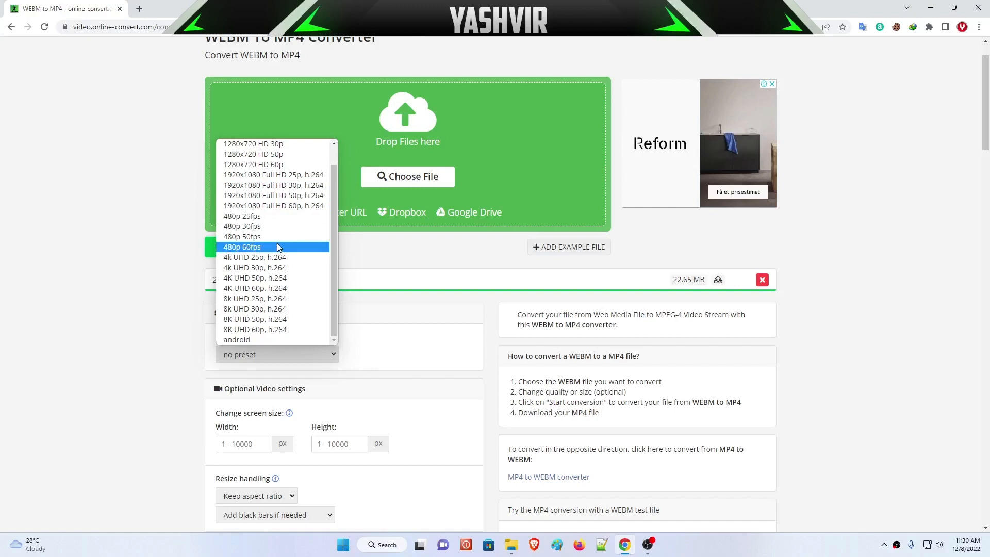
{"action": "mouse_move", "coordinate": [275, 258]}
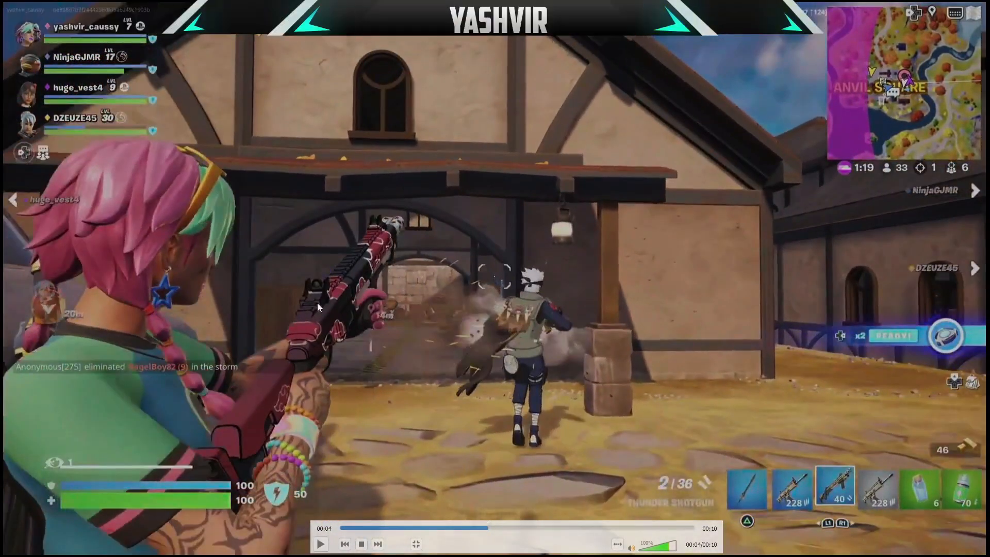
{"action": "mouse_move", "coordinate": [634, 226]}
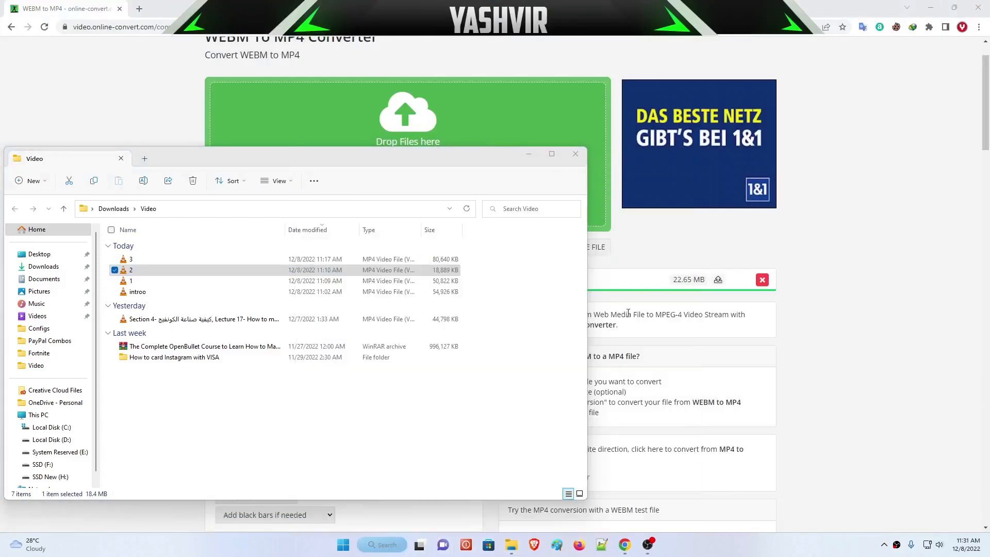
Play the converted 2 MP4 from Downloads\Video in VLC.
{"action": "left_click", "coordinate": [660, 544]}
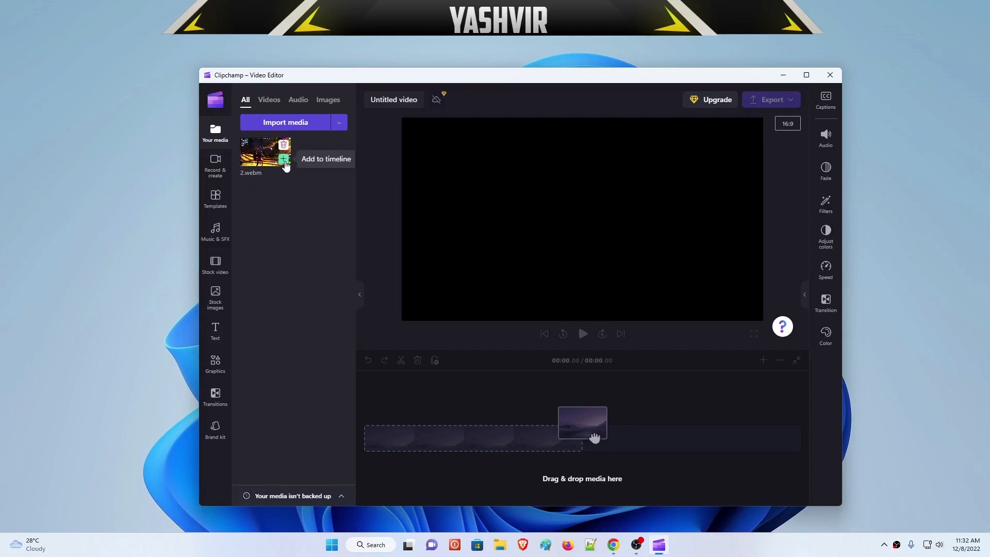
Add 2.webm to the Clipchamp timeline and preview it at full size.
{"action": "left_click", "coordinate": [283, 159]}
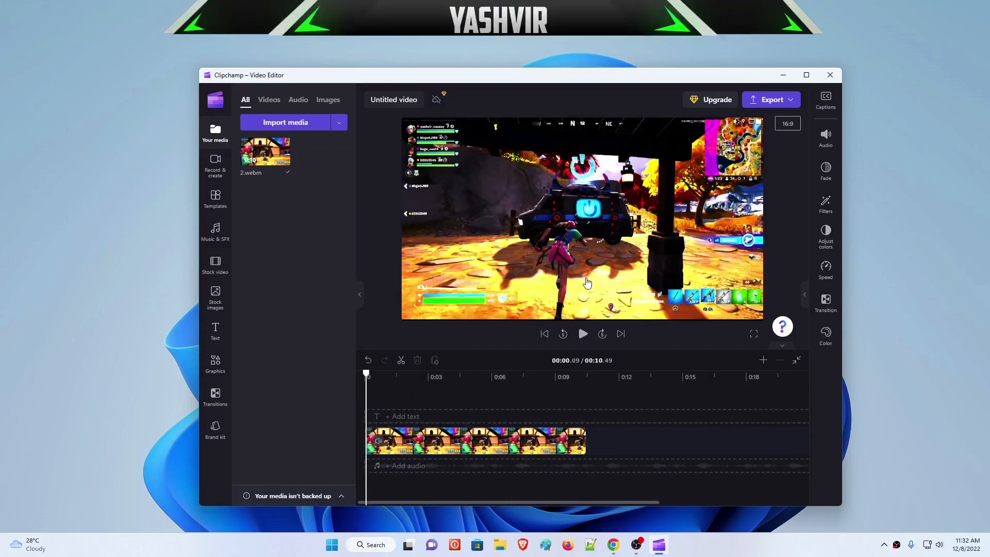
{"action": "mouse_move", "coordinate": [613, 247]}
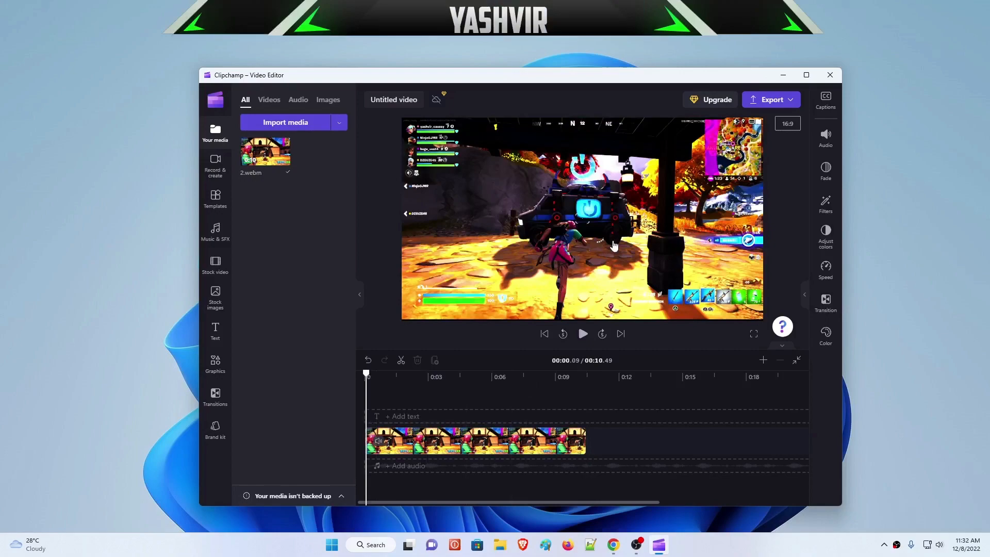
{"action": "left_click", "coordinate": [754, 334]}
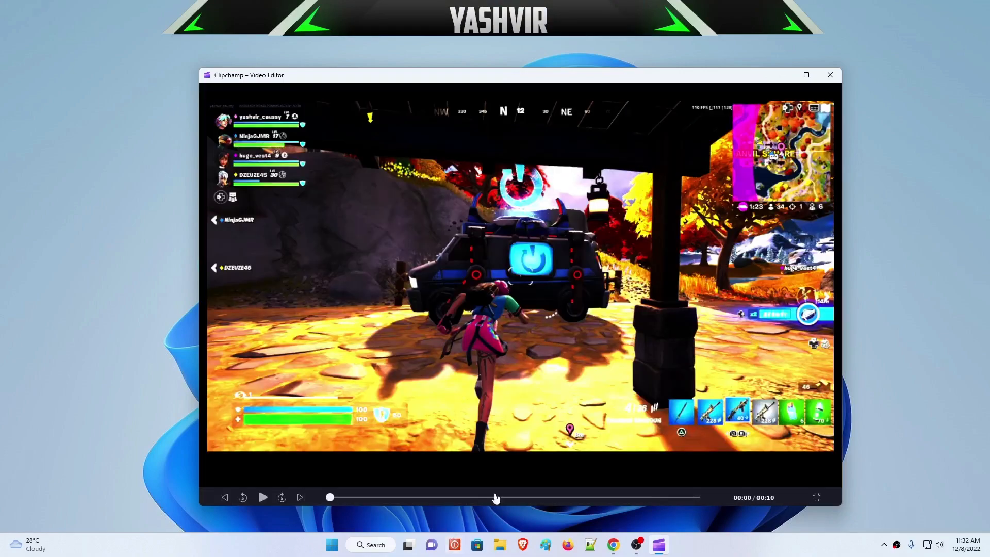
{"action": "left_click", "coordinate": [262, 497]}
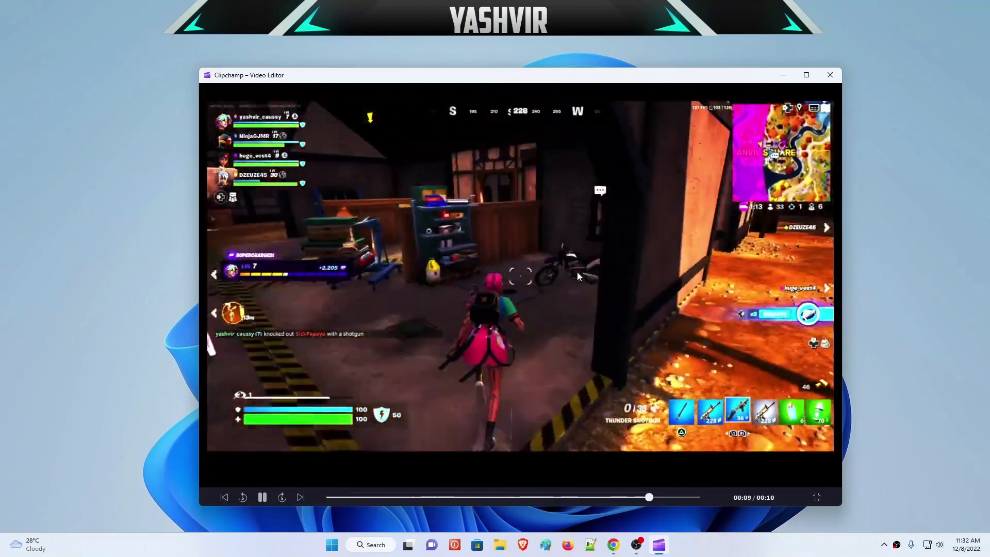
{"action": "left_click", "coordinate": [263, 497]}
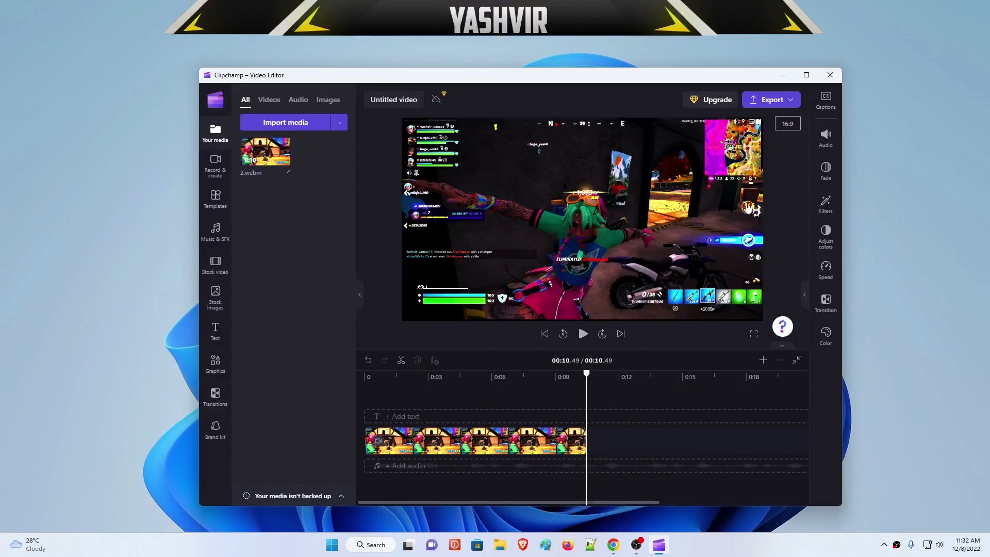
{"action": "mouse_move", "coordinate": [774, 103]}
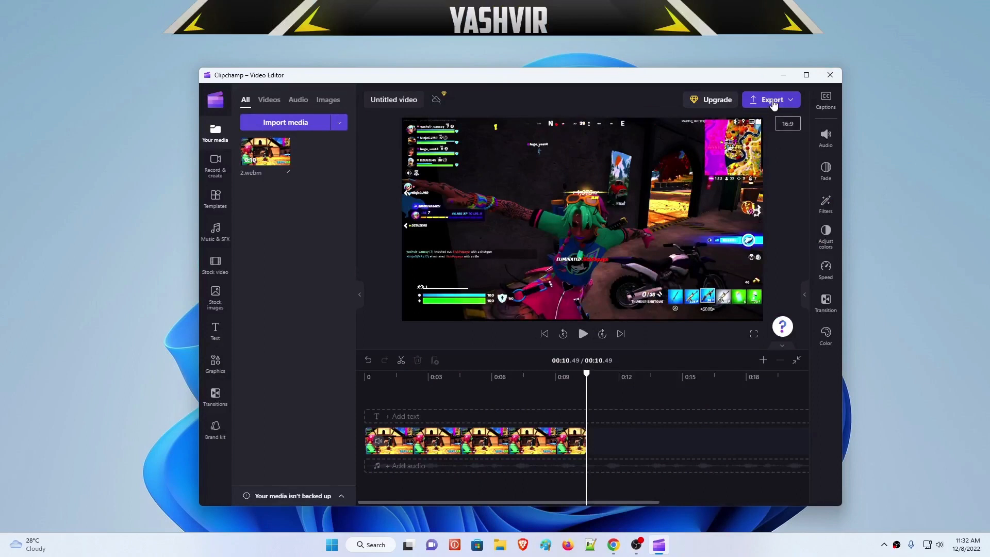
Try exporting at 1080p and dismiss the 'We can't export your video' error.
{"action": "left_click", "coordinate": [771, 100]}
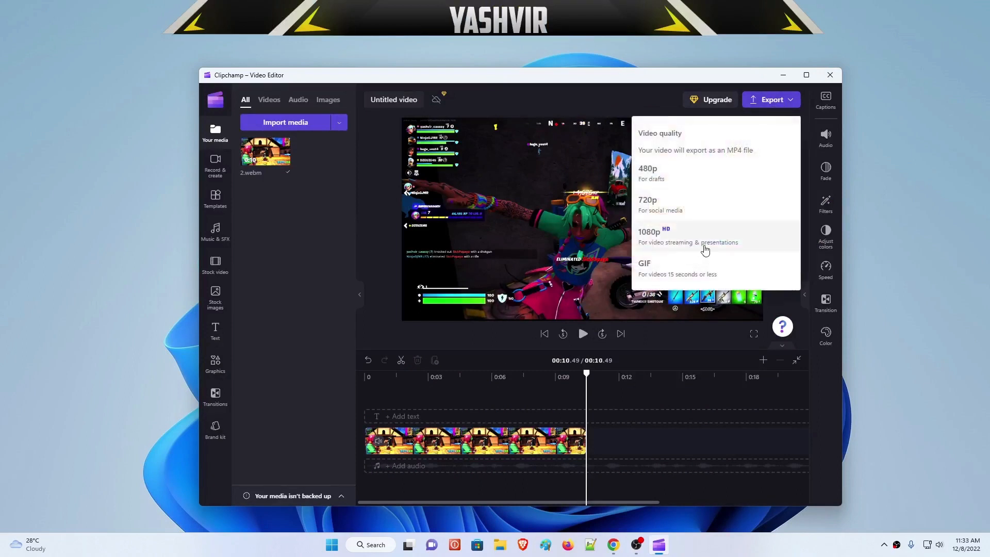
{"action": "left_click", "coordinate": [659, 236]}
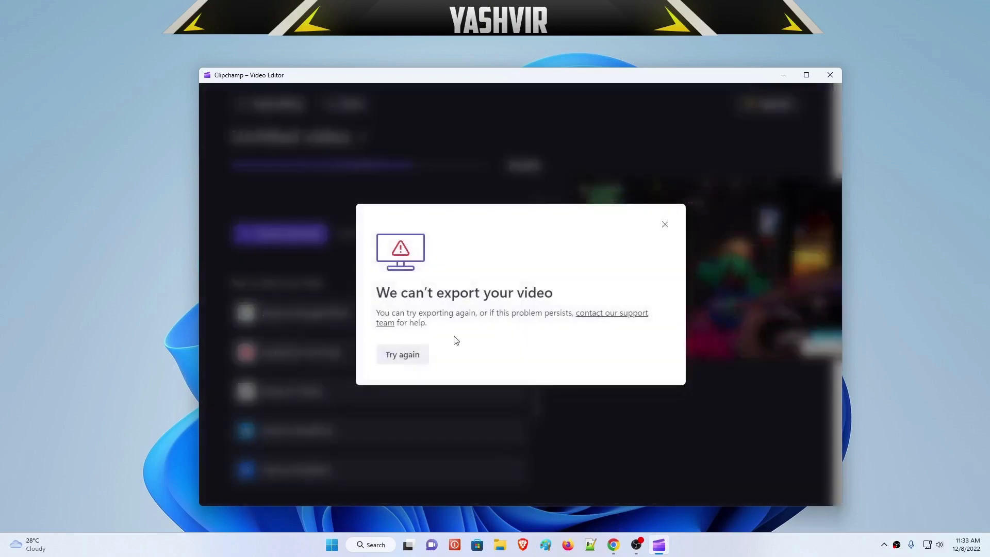
{"action": "left_click_drag", "start_coordinate": [404, 292], "coordinate": [512, 292]}
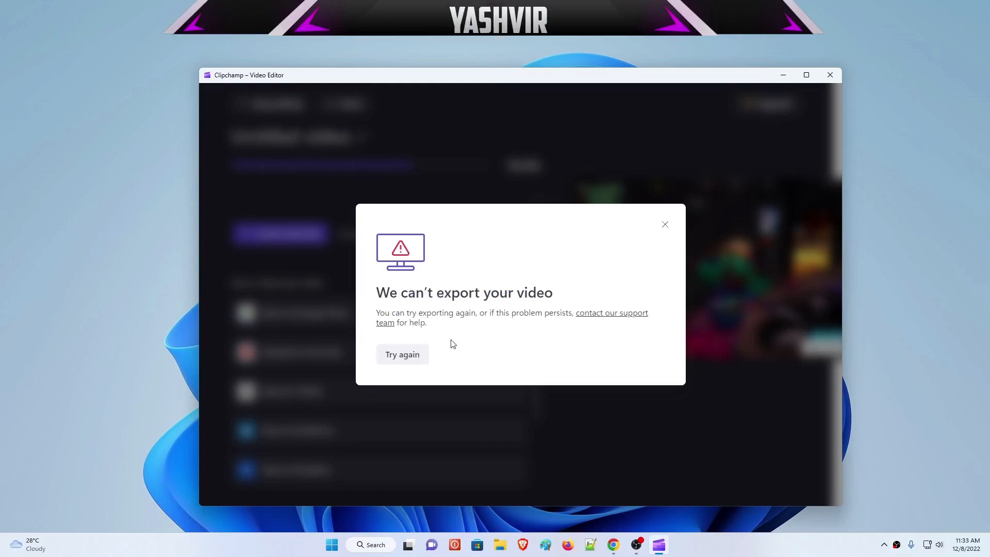
{"action": "left_click", "coordinate": [665, 224]}
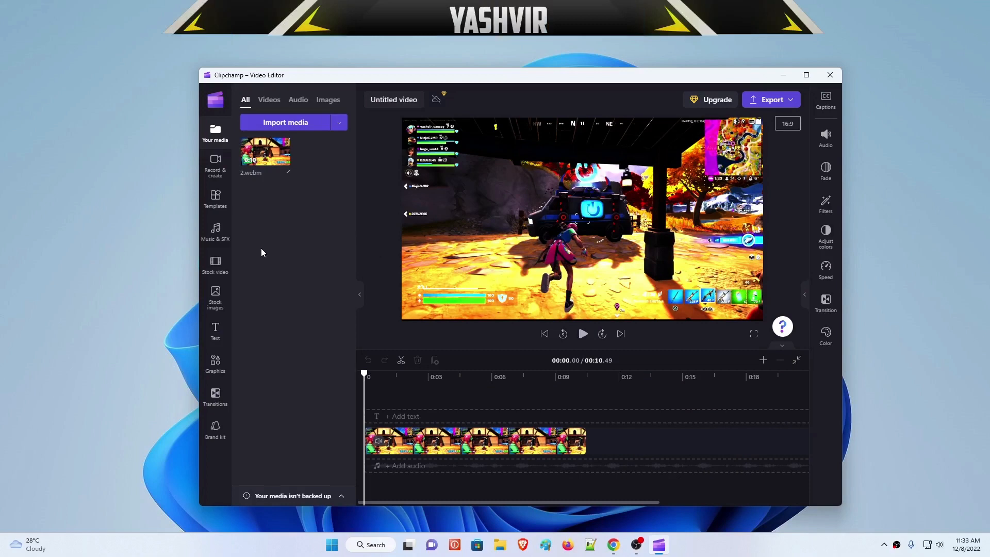
{"action": "mouse_move", "coordinate": [830, 75]}
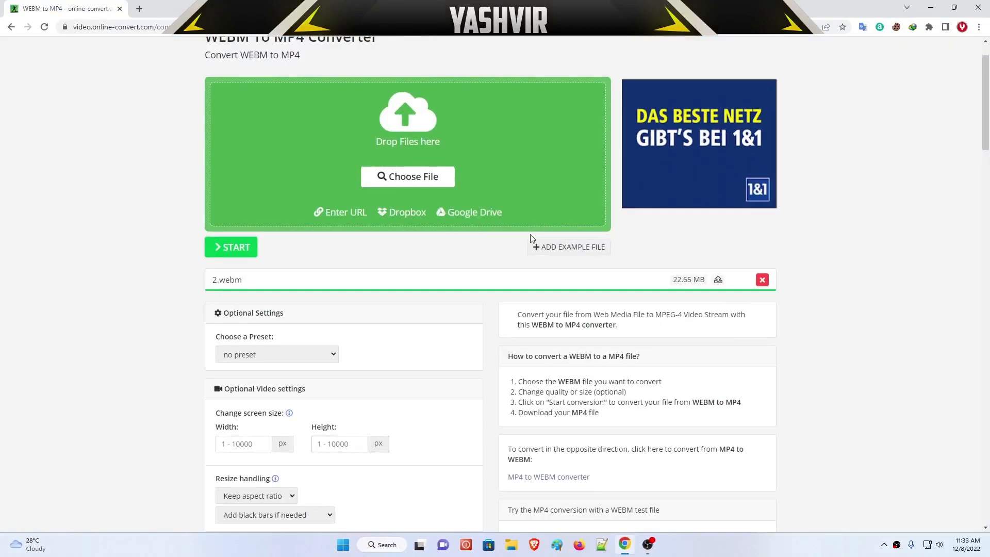
{"action": "mouse_move", "coordinate": [328, 282]}
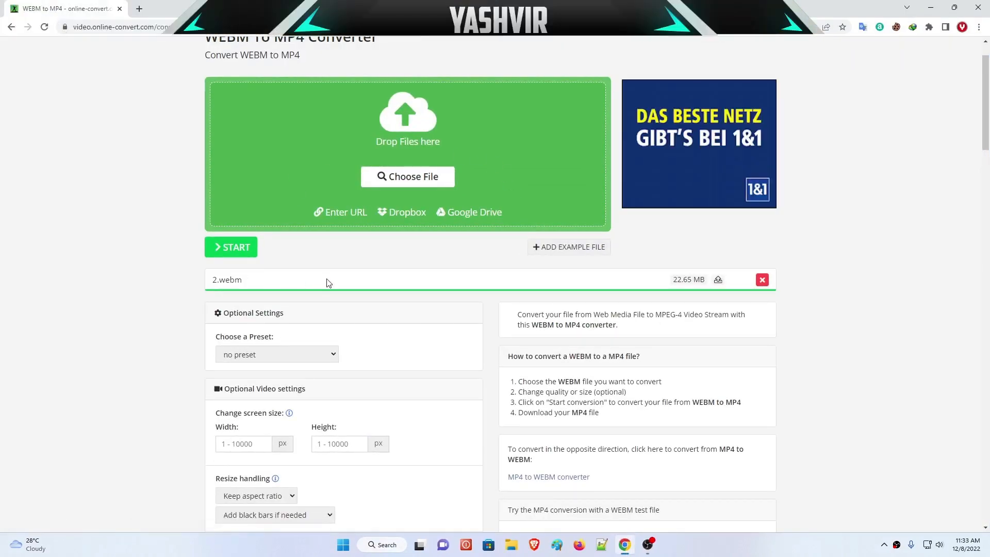
{"action": "mouse_move", "coordinate": [357, 134]}
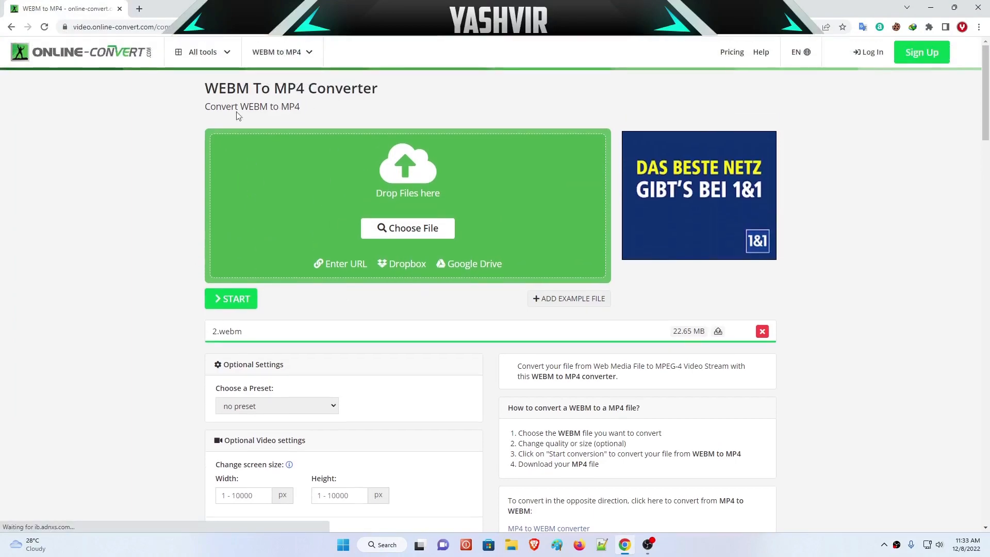
Apply the 1920x1080 Full HD 60p h.264 preset and start converting 2.webm.
{"action": "left_click_drag", "start_coordinate": [251, 88], "coordinate": [251, 107]}
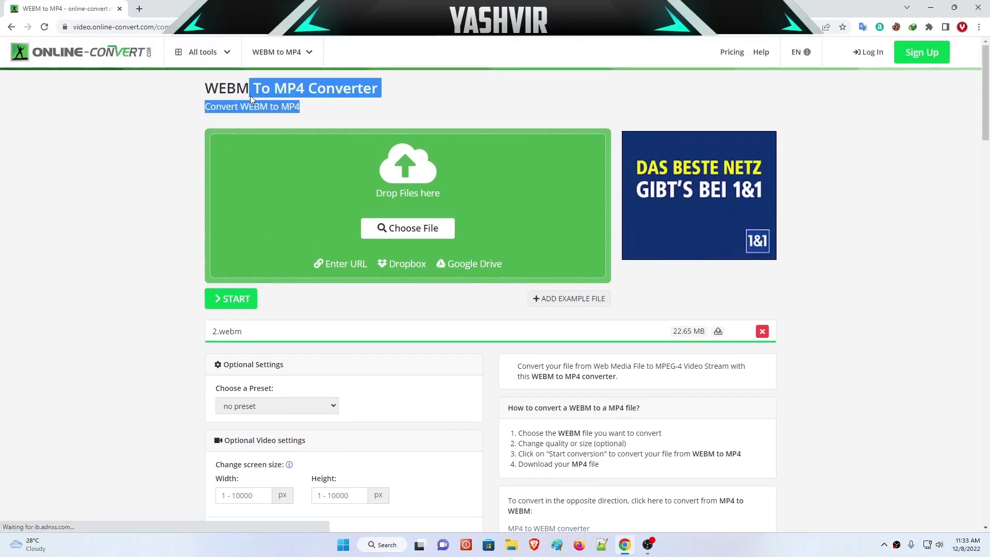
{"action": "left_click", "coordinate": [276, 251]}
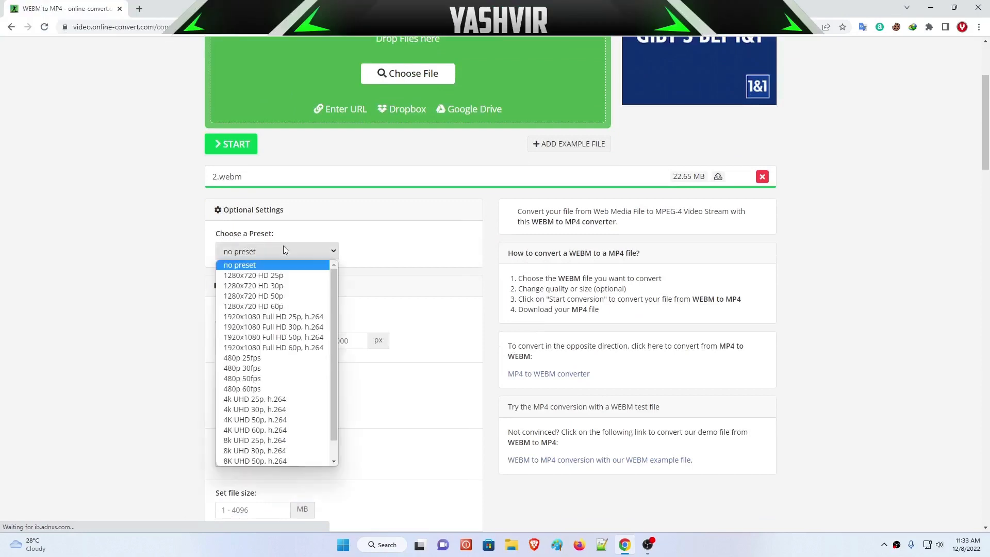
{"action": "mouse_move", "coordinate": [272, 353]}
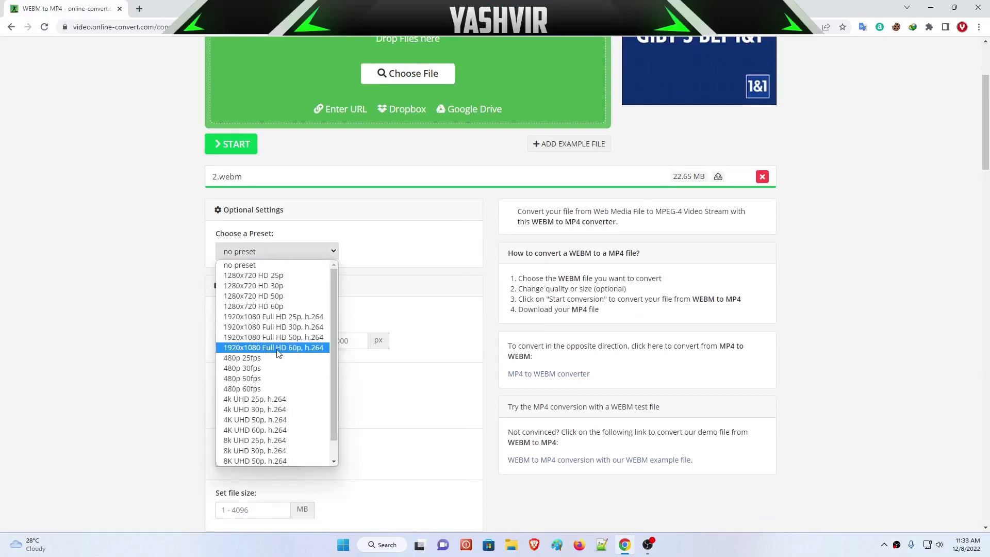
{"action": "mouse_move", "coordinate": [303, 350]}
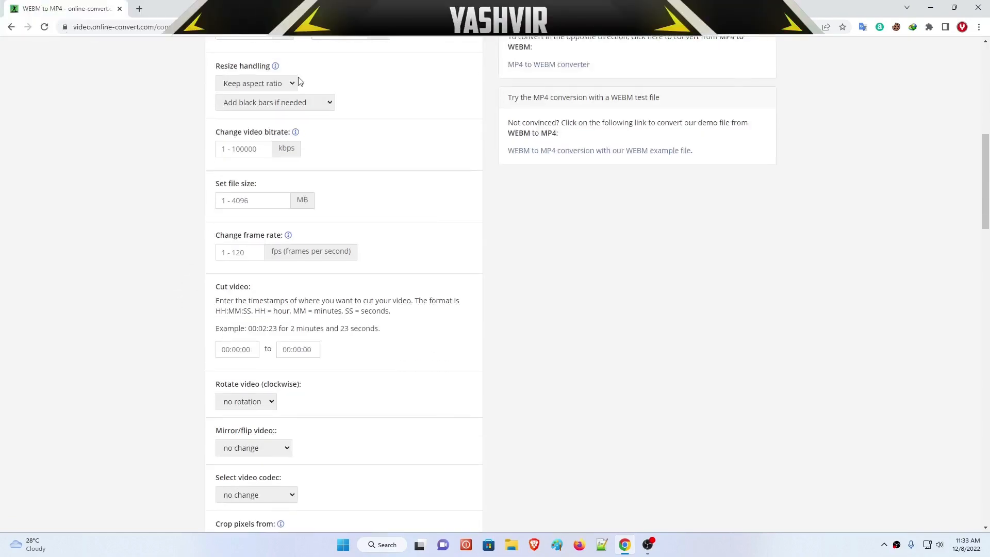
{"action": "scroll", "scroll_direction": "down", "scroll_amount": 3}
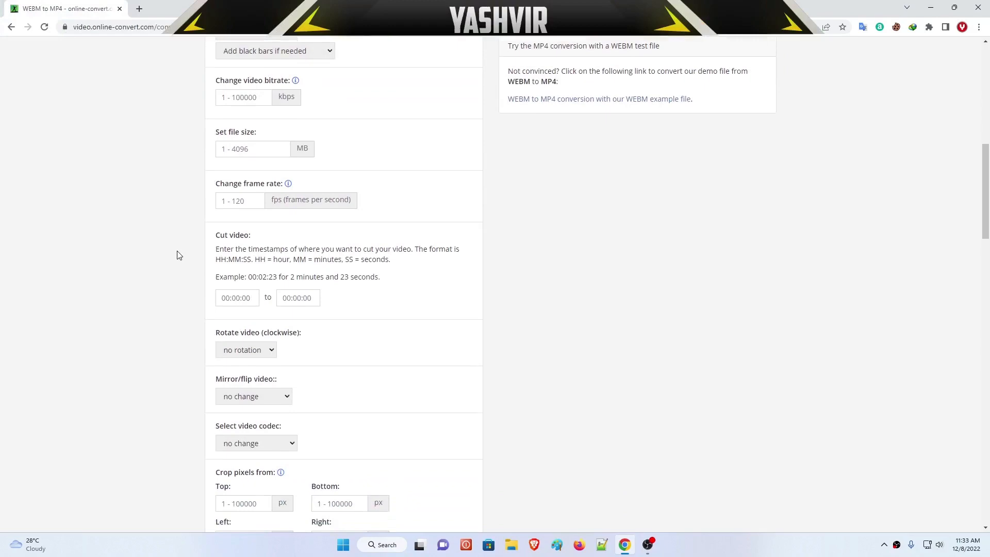
{"action": "scroll", "scroll_direction": "down", "scroll_amount": 3}
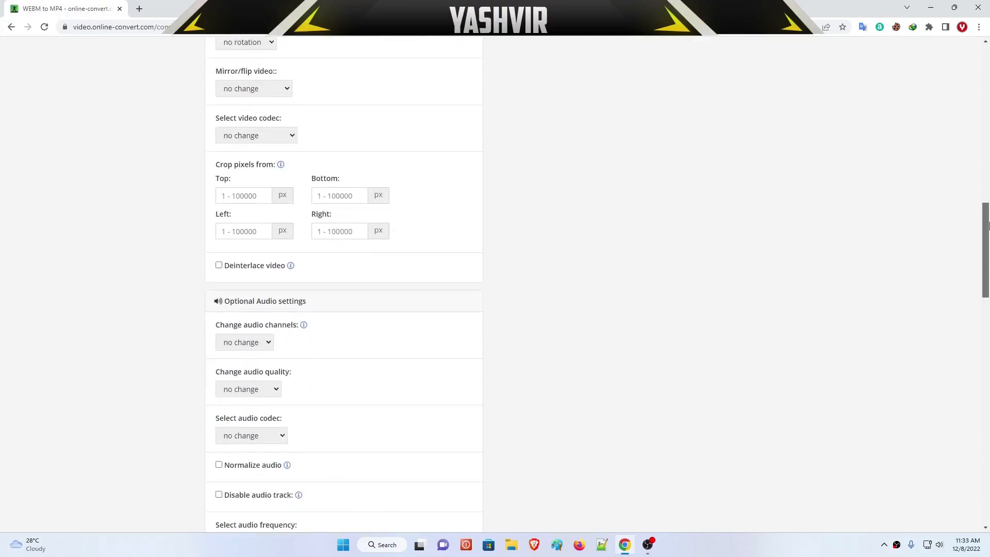
{"action": "scroll", "scroll_direction": "down", "scroll_amount": 3}
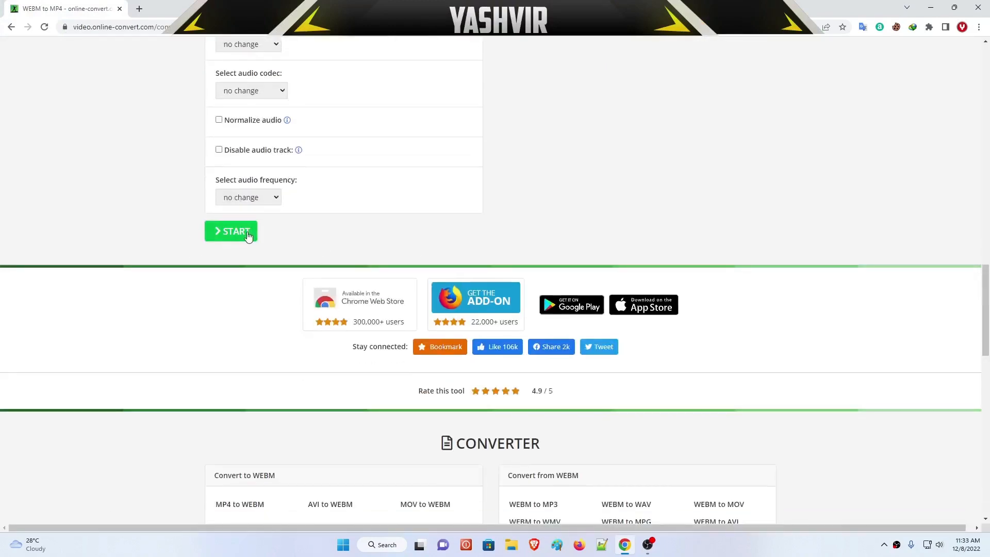
{"action": "left_click", "coordinate": [231, 231]}
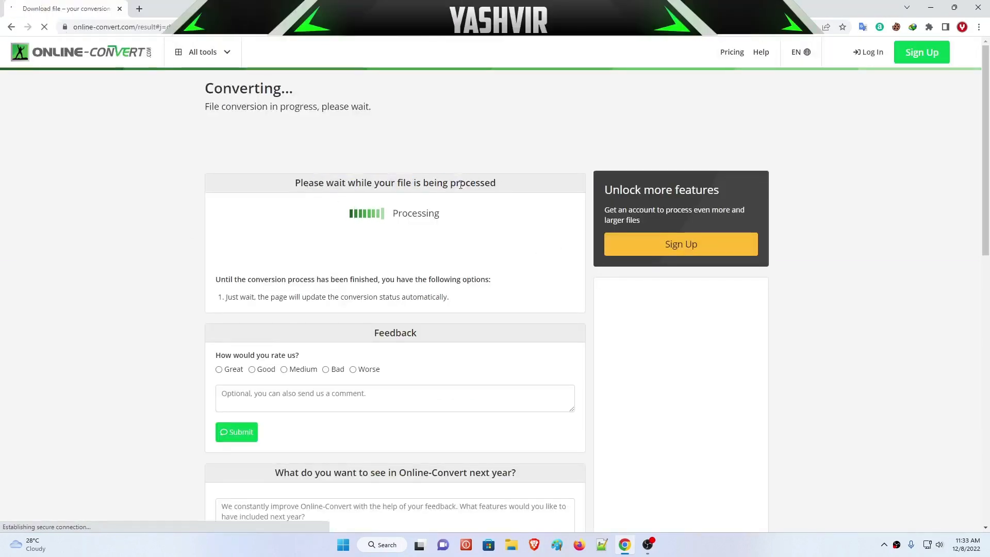
{"action": "mouse_move", "coordinate": [458, 202]}
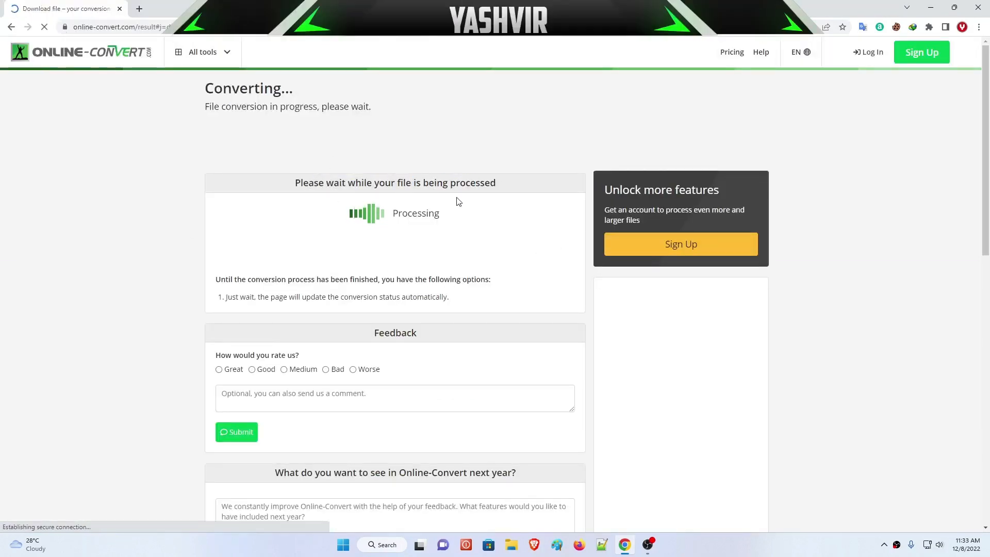
{"action": "mouse_move", "coordinate": [373, 261]}
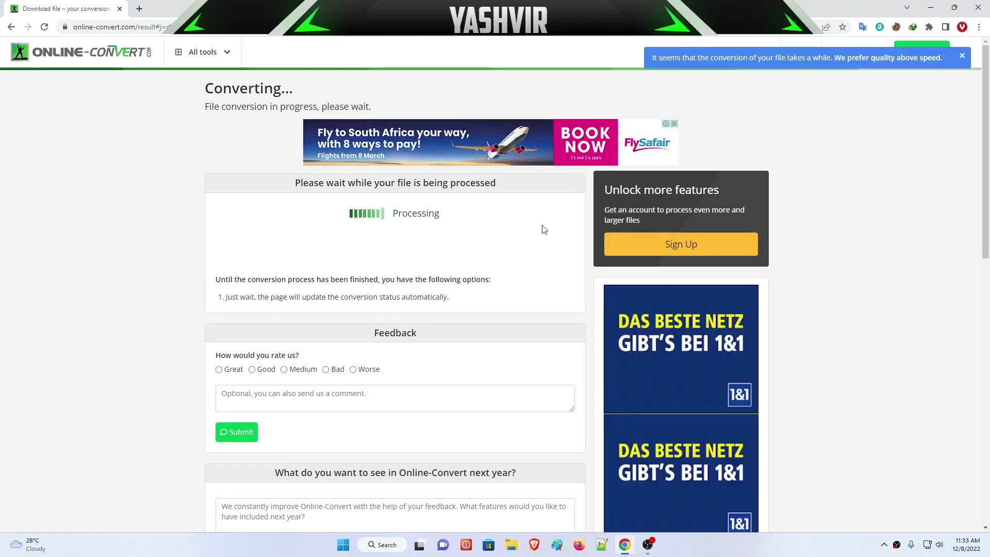
{"action": "mouse_move", "coordinate": [467, 262]}
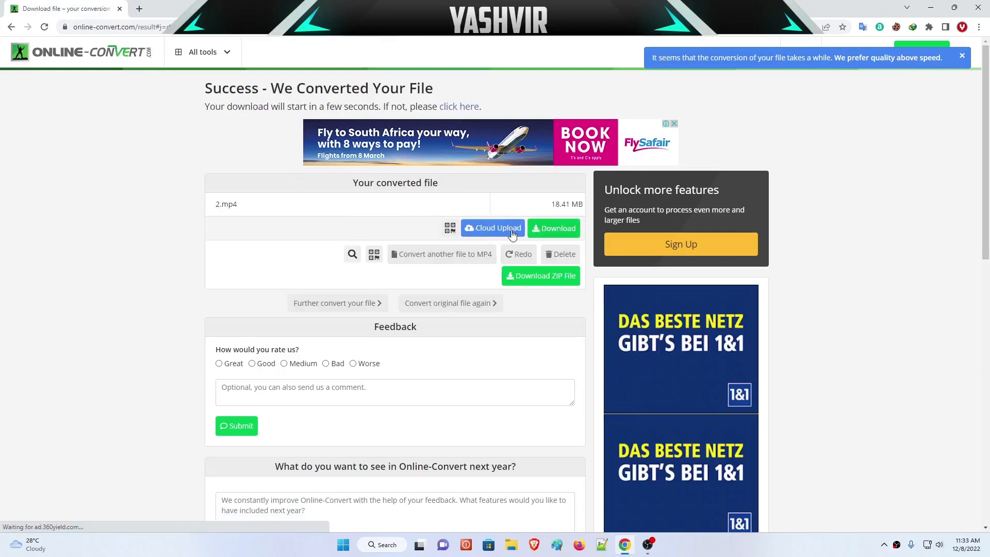
{"action": "mouse_move", "coordinate": [490, 232]}
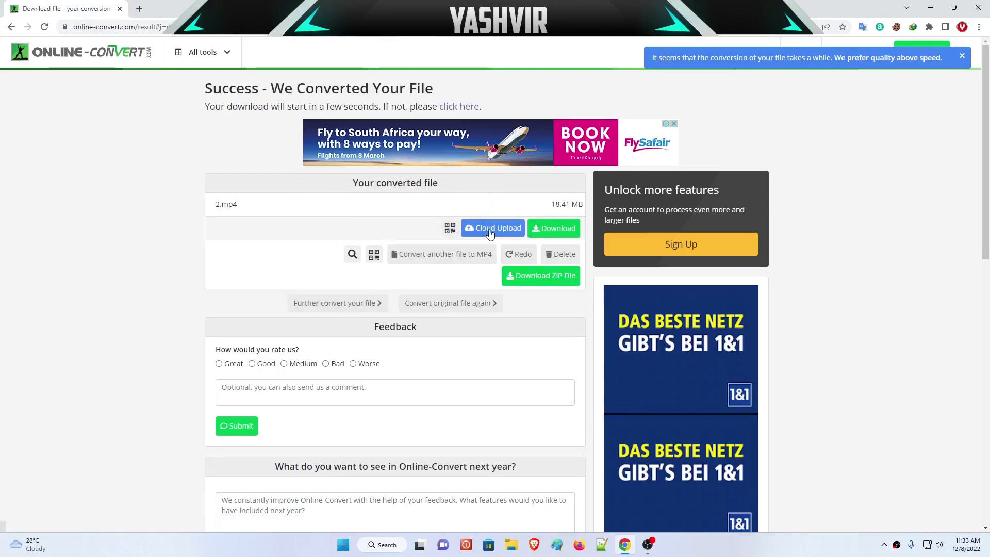
Download the 18.40 MB 2_2.mp4 into the Videos folder and play it.
{"action": "left_click", "coordinate": [554, 228]}
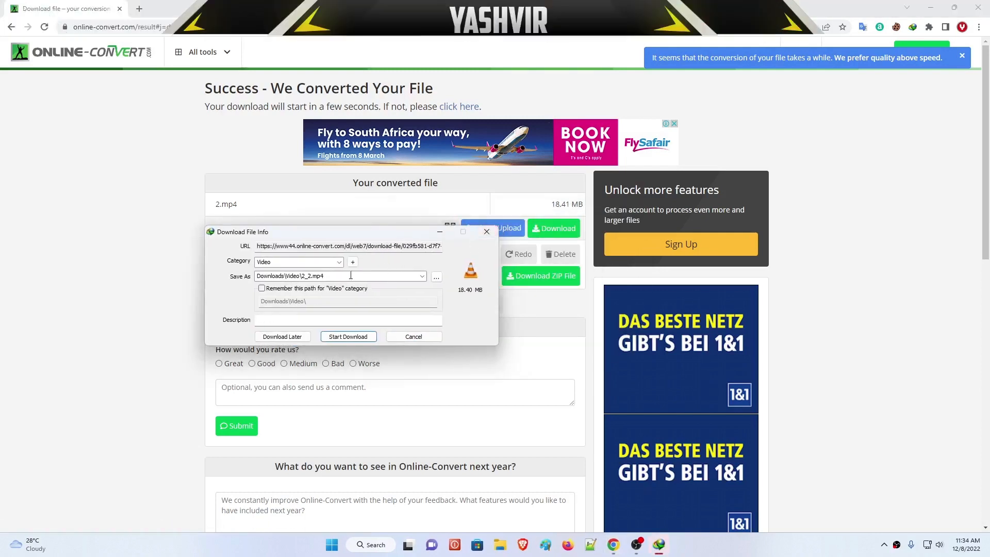
{"action": "left_click", "coordinate": [348, 336]}
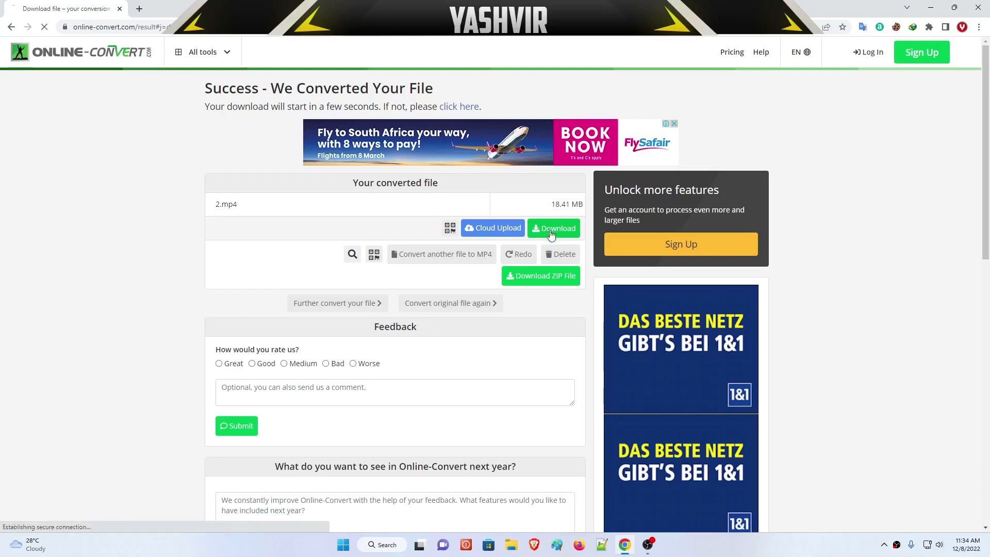
{"action": "left_click", "coordinate": [553, 228]}
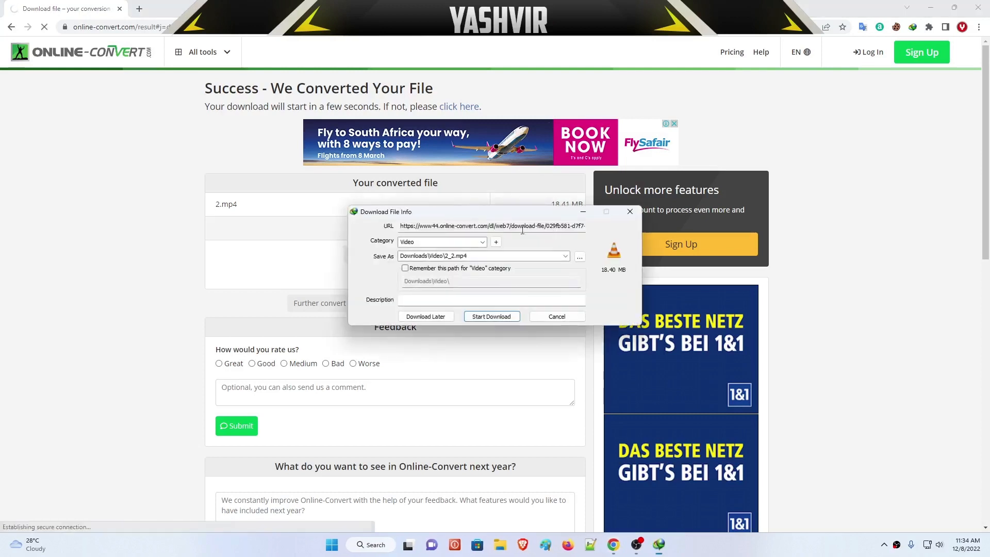
{"action": "left_click", "coordinate": [491, 316]}
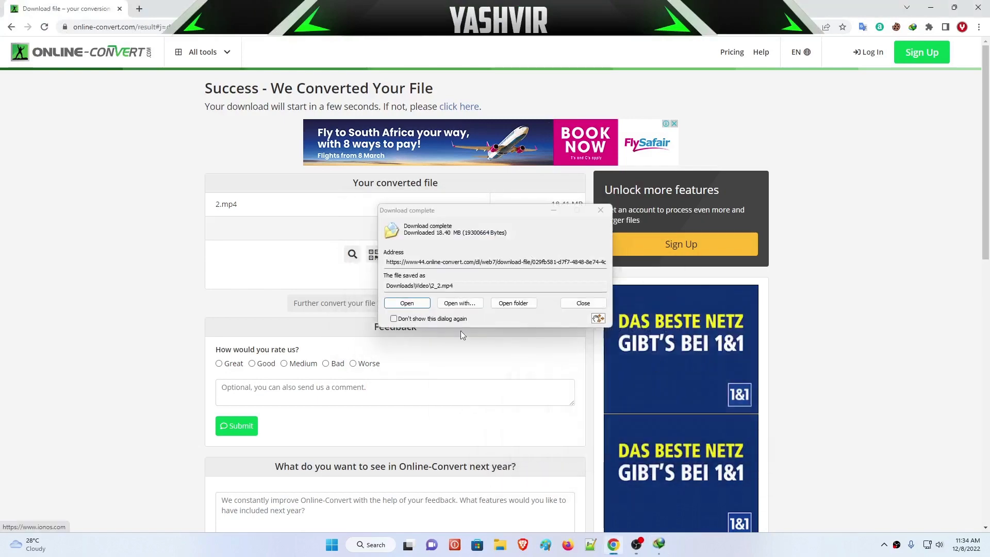
{"action": "left_click", "coordinate": [407, 303]}
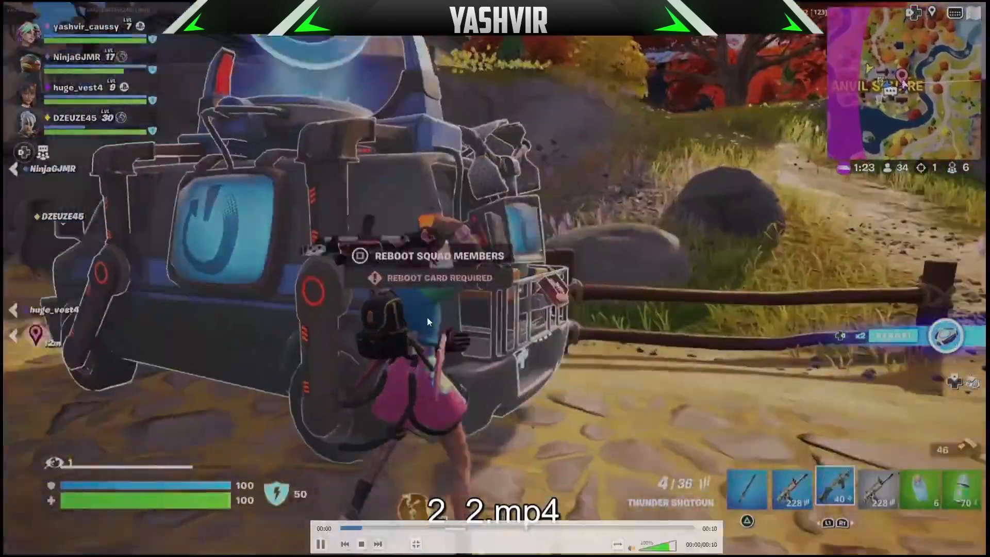